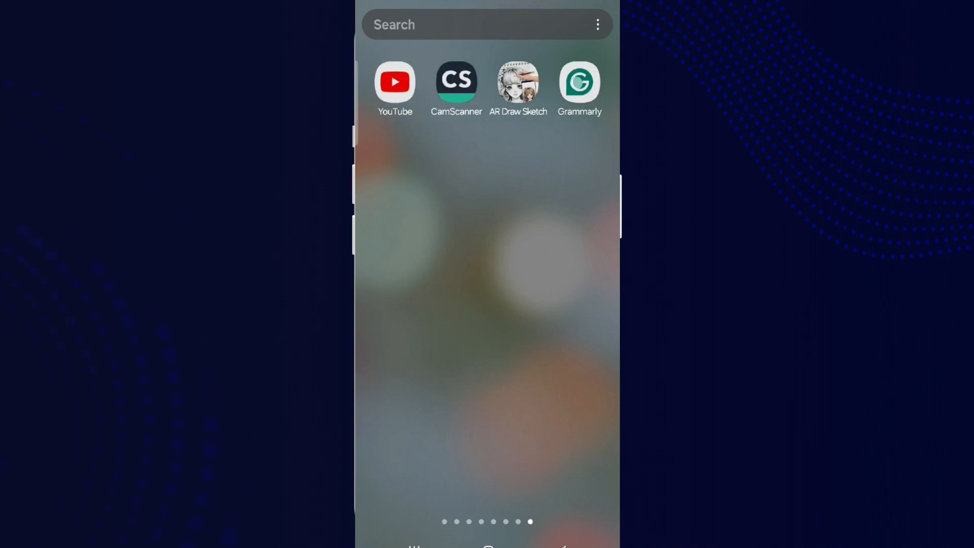
# - Launch the Grammarly app from the home screen to reach its drafts page
pyautogui.click(579, 81)
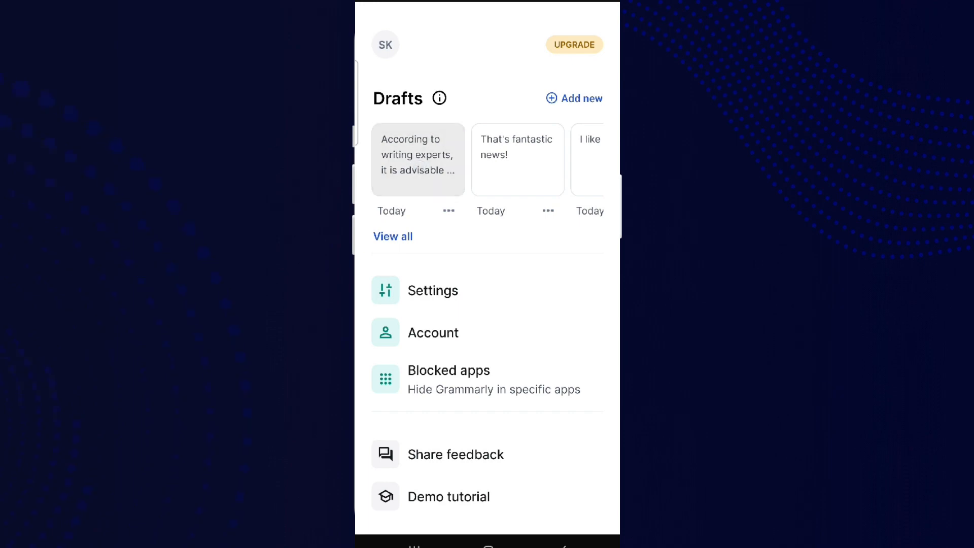
# - Open the 'According to writing experts…' draft and bring up its Tone assessment panel
pyautogui.click(417, 159)
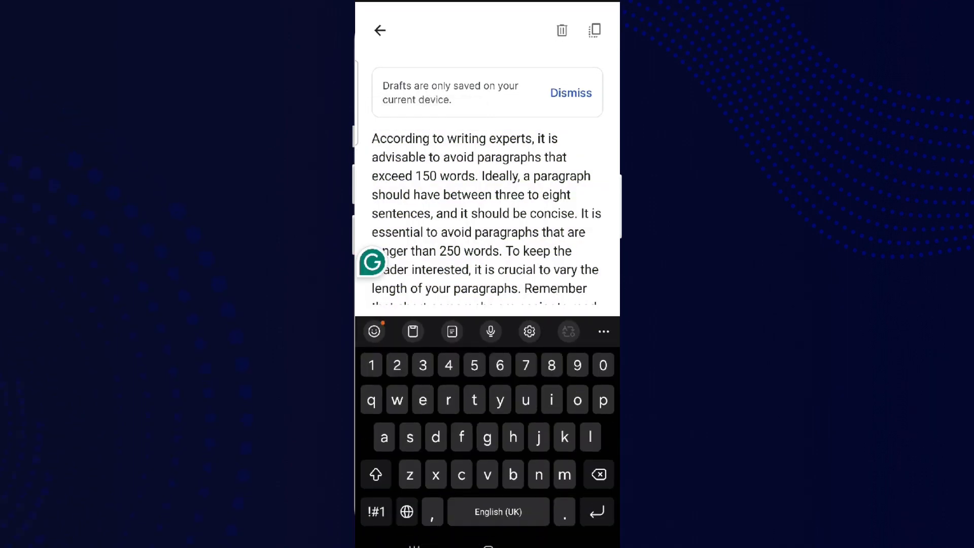
pyautogui.click(372, 261)
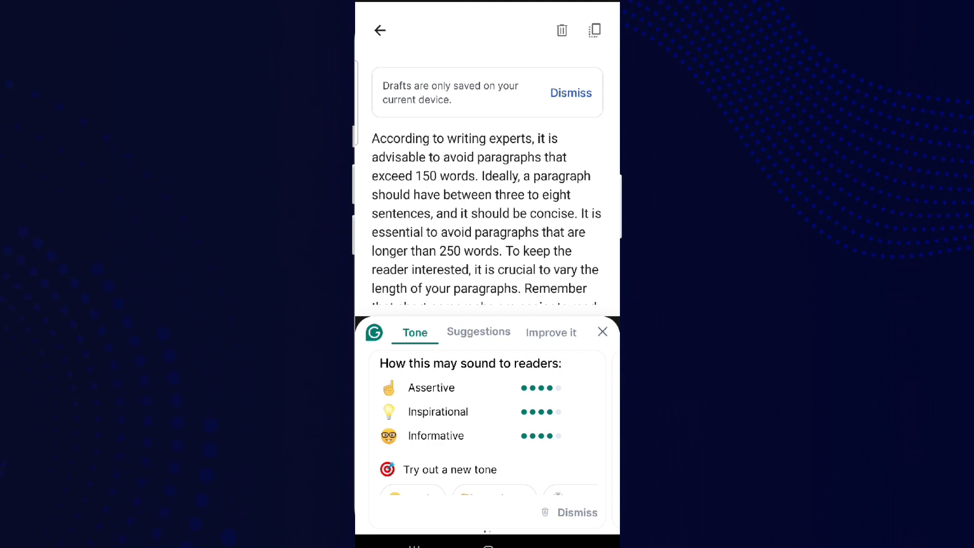
# - Use the Improve it prompt from the More list to generate a rewrite of the draft
pyautogui.click(550, 333)
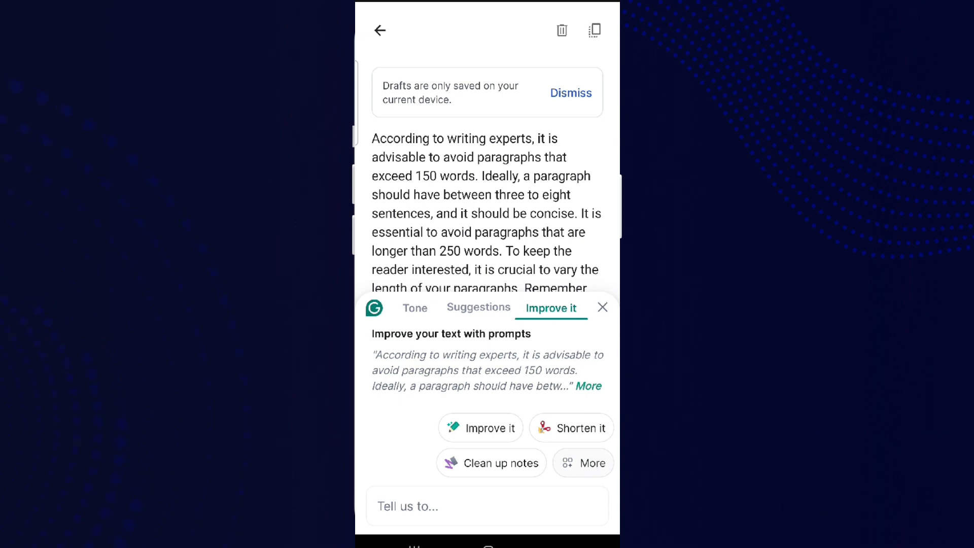
pyautogui.click(582, 463)
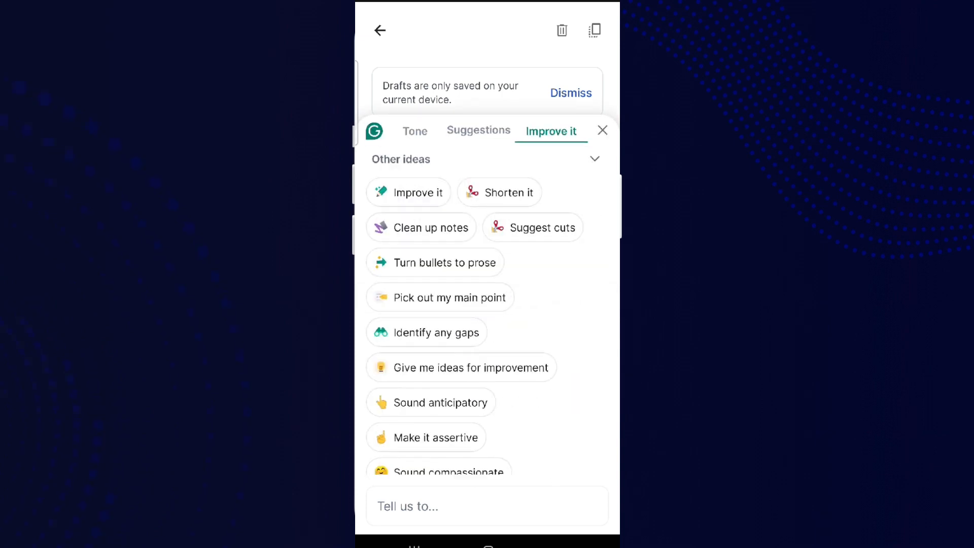
pyautogui.click(417, 192)
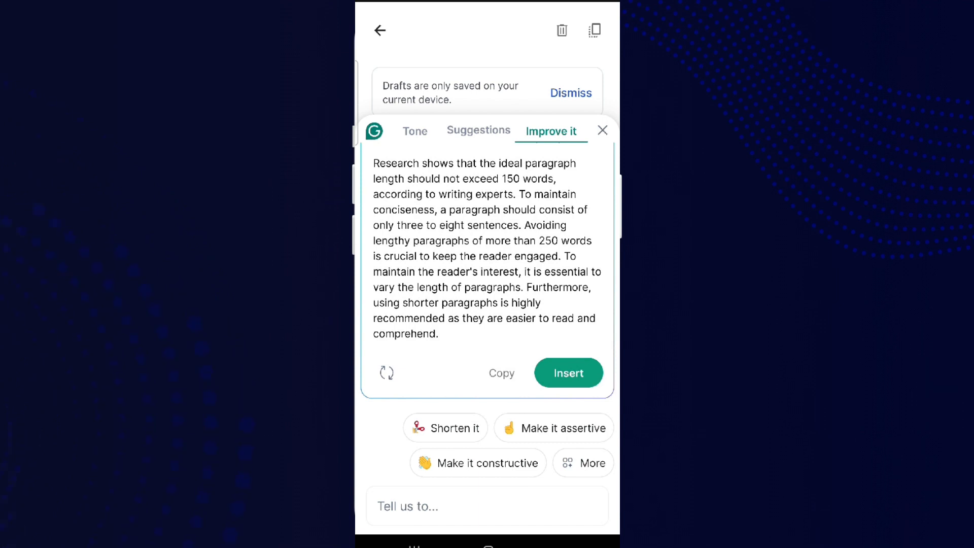
# - Request another, longer rewrite and insert it into the draft
pyautogui.click(486, 506)
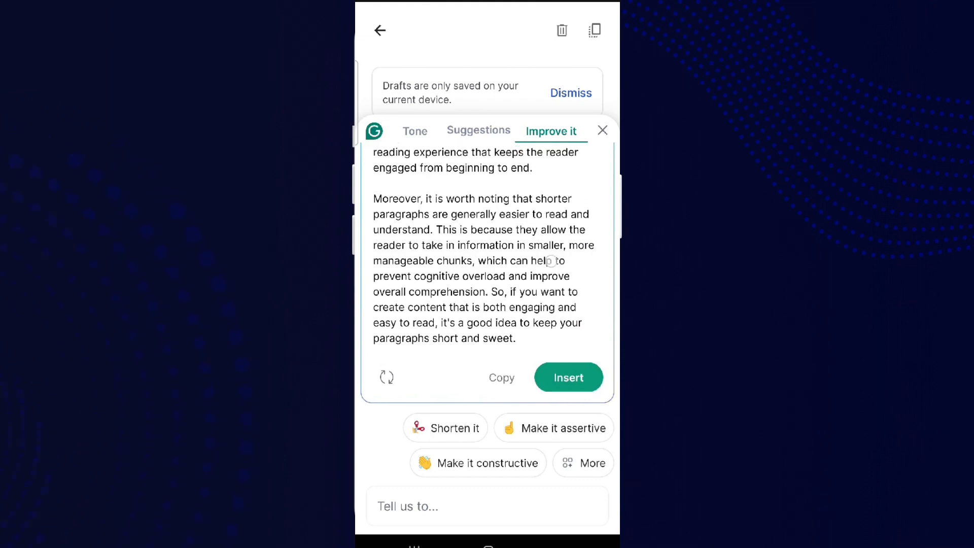
pyautogui.click(566, 378)
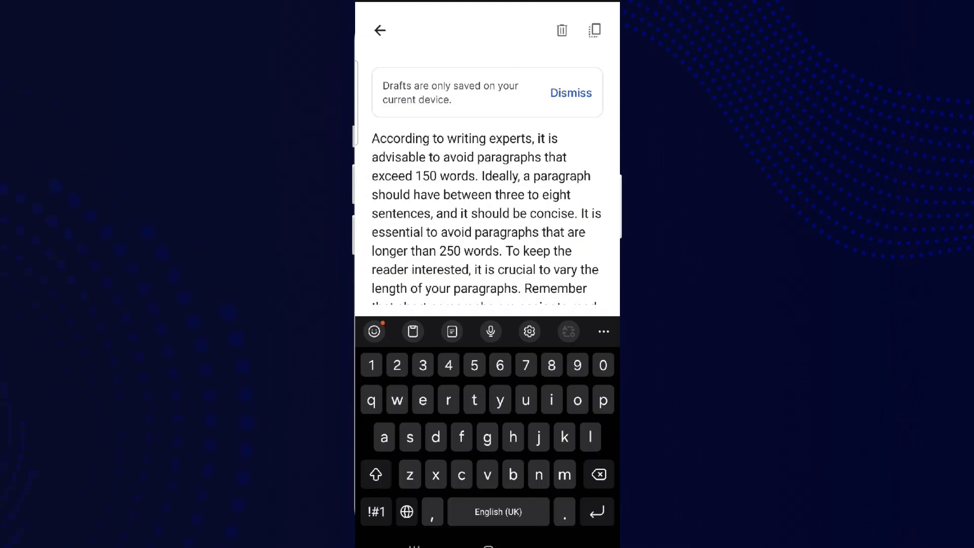
# - Accept the wordiness suggestion replacing 'in order to' with 'to', leaving 'Looking good so far'
pyautogui.scroll(-3)
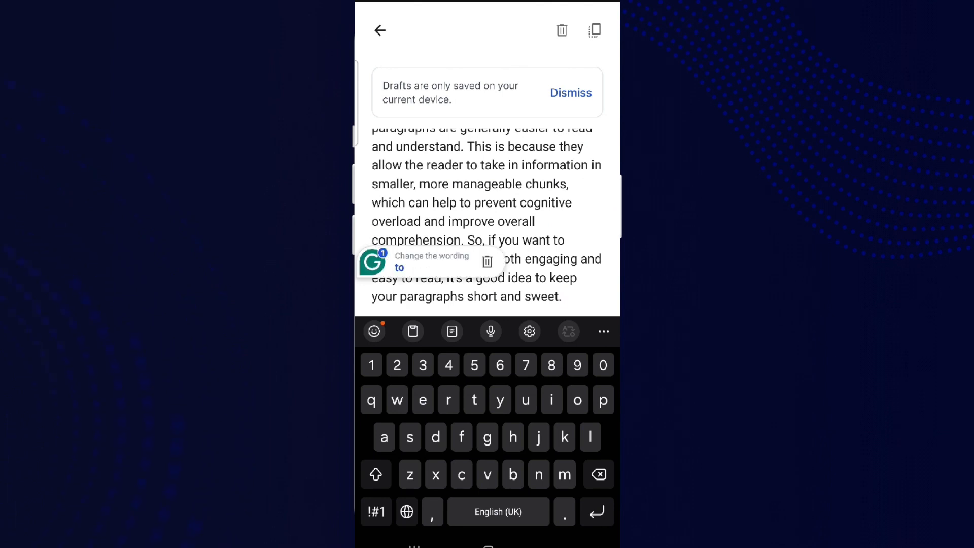
pyautogui.click(372, 262)
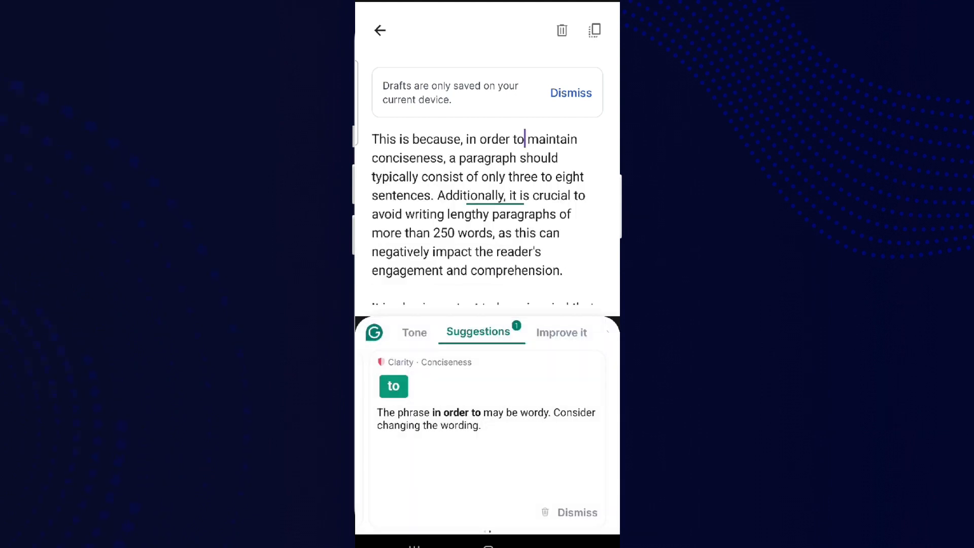
pyautogui.click(577, 511)
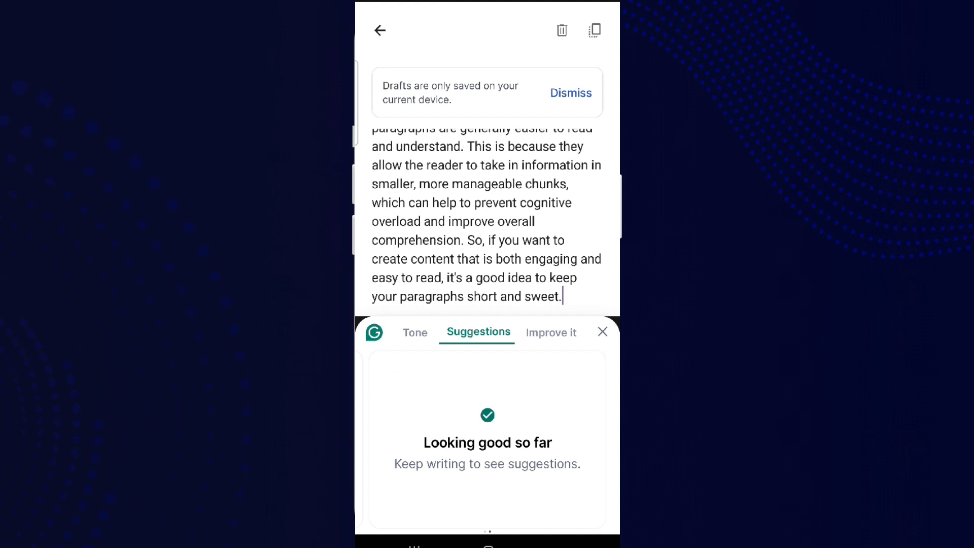